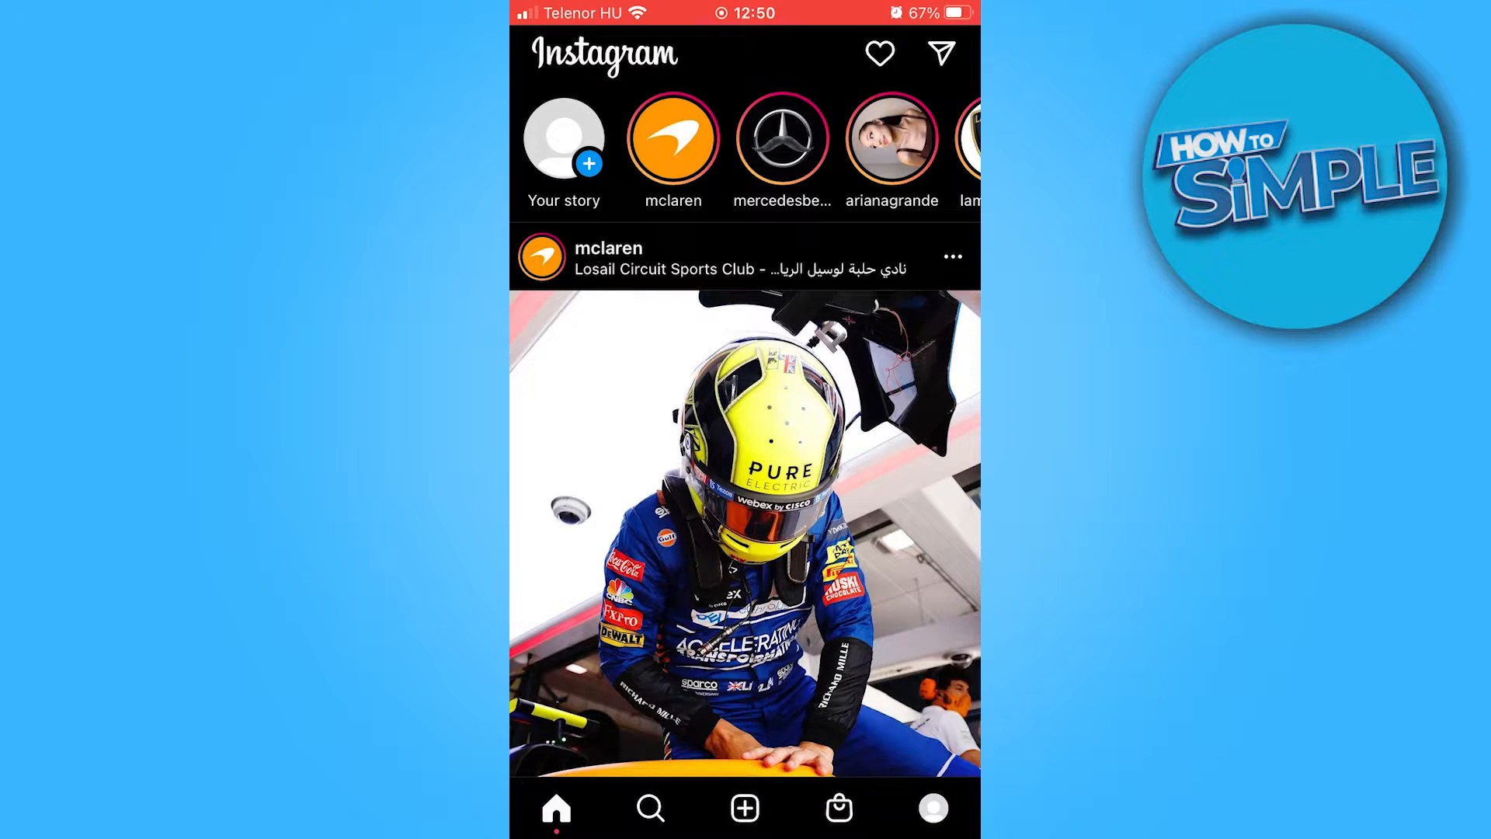
# - Go to your own profile and bring up the account menu
pyautogui.click(934, 808)
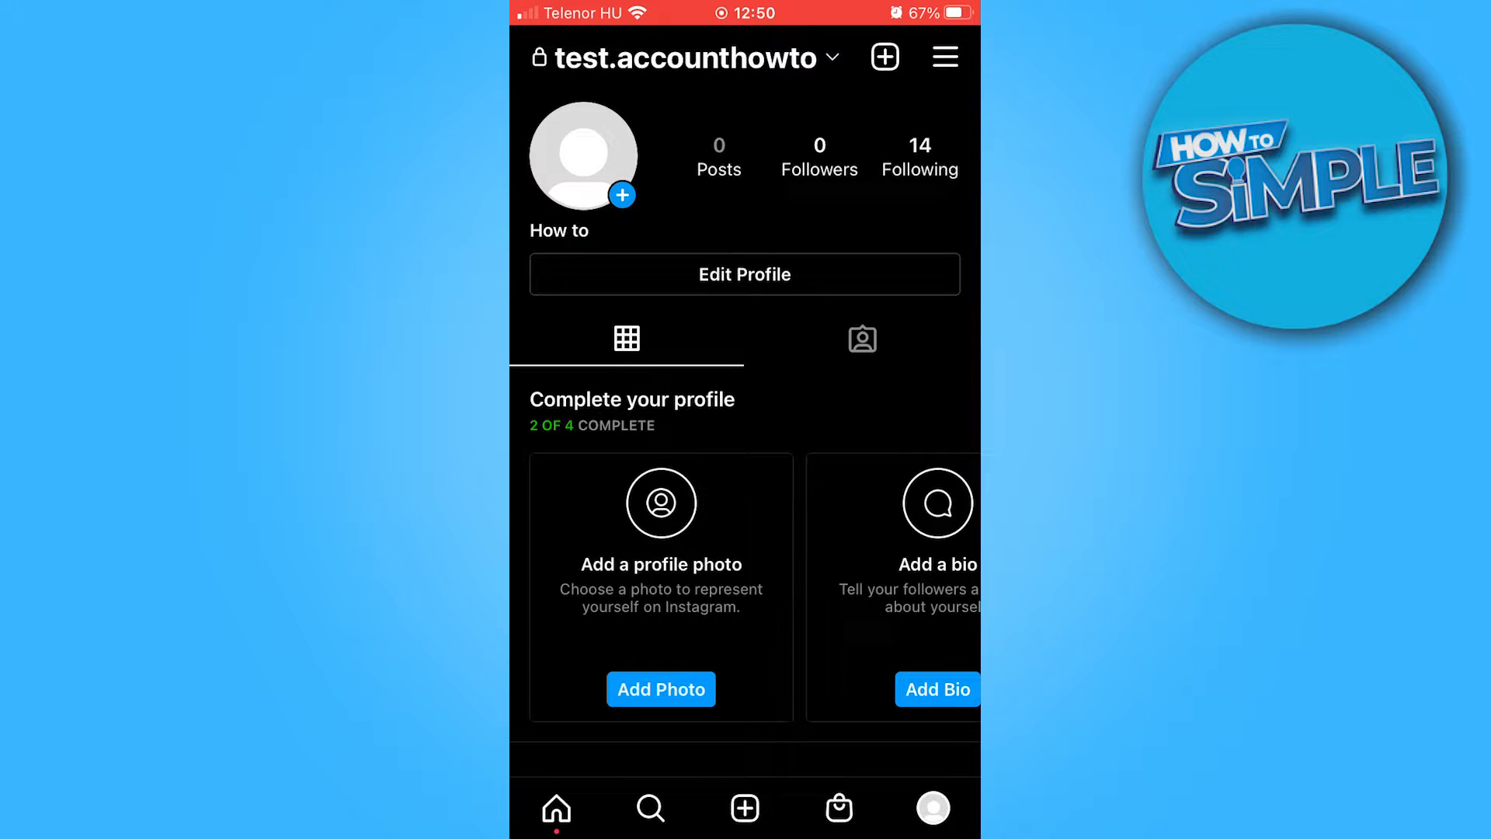
pyautogui.click(944, 56)
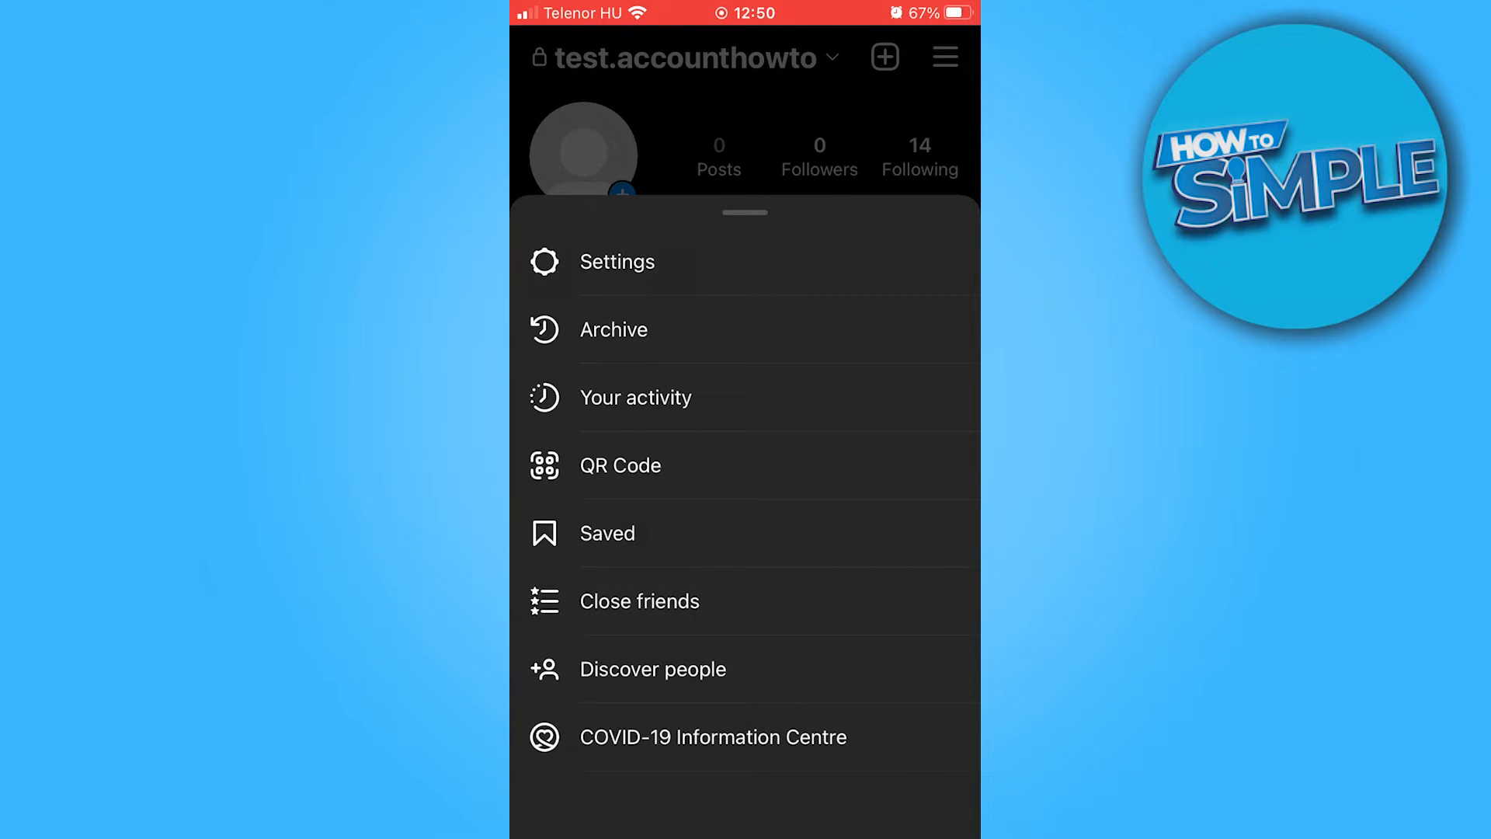
# - Enter Settings and reach the Recent searches list via its section
pyautogui.click(617, 261)
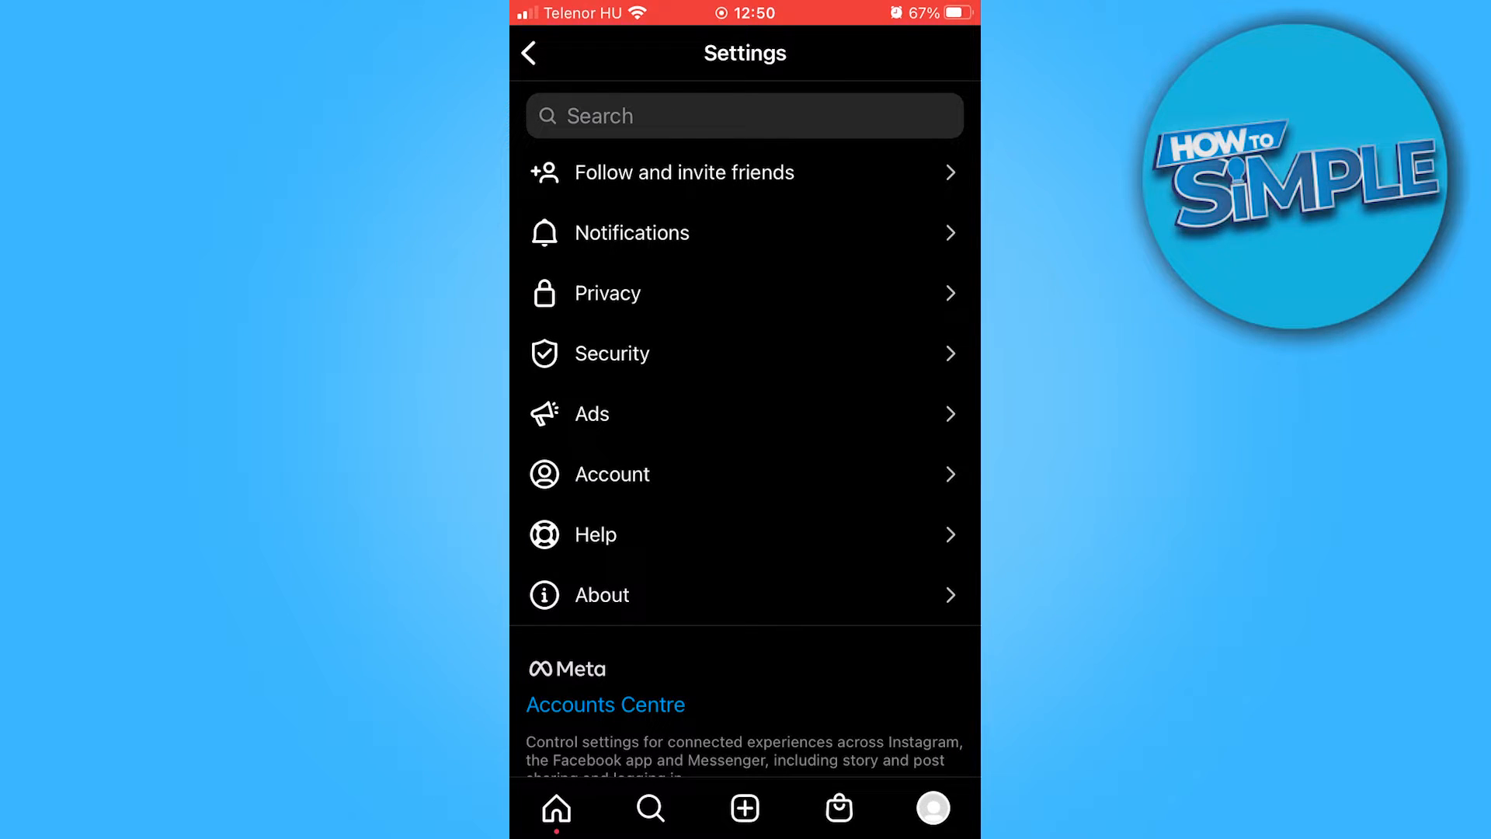
pyautogui.click(611, 353)
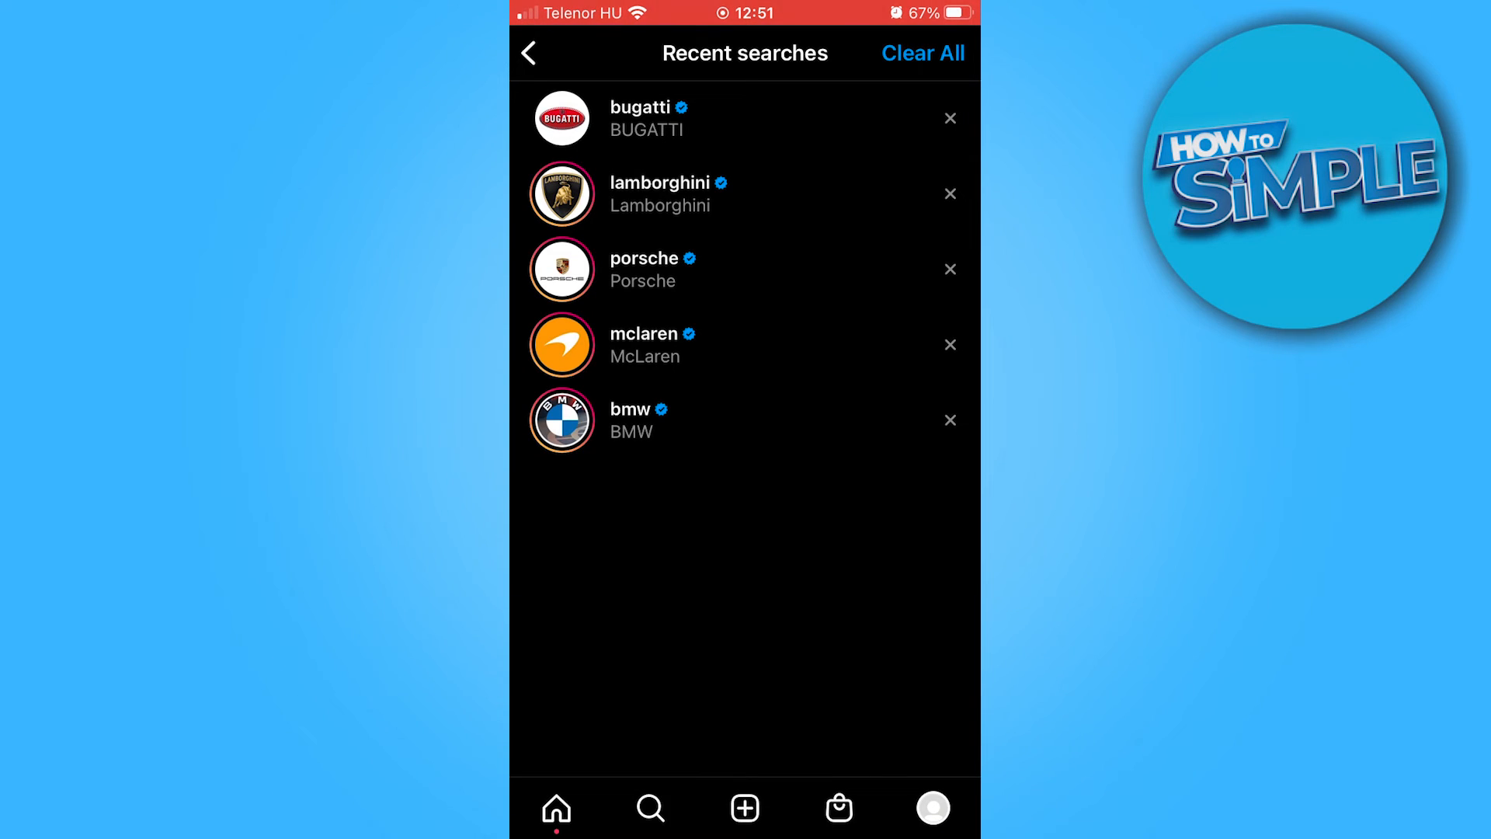
# - Clear All recent searches and confirm, leaving 'No search history'
pyautogui.click(921, 53)
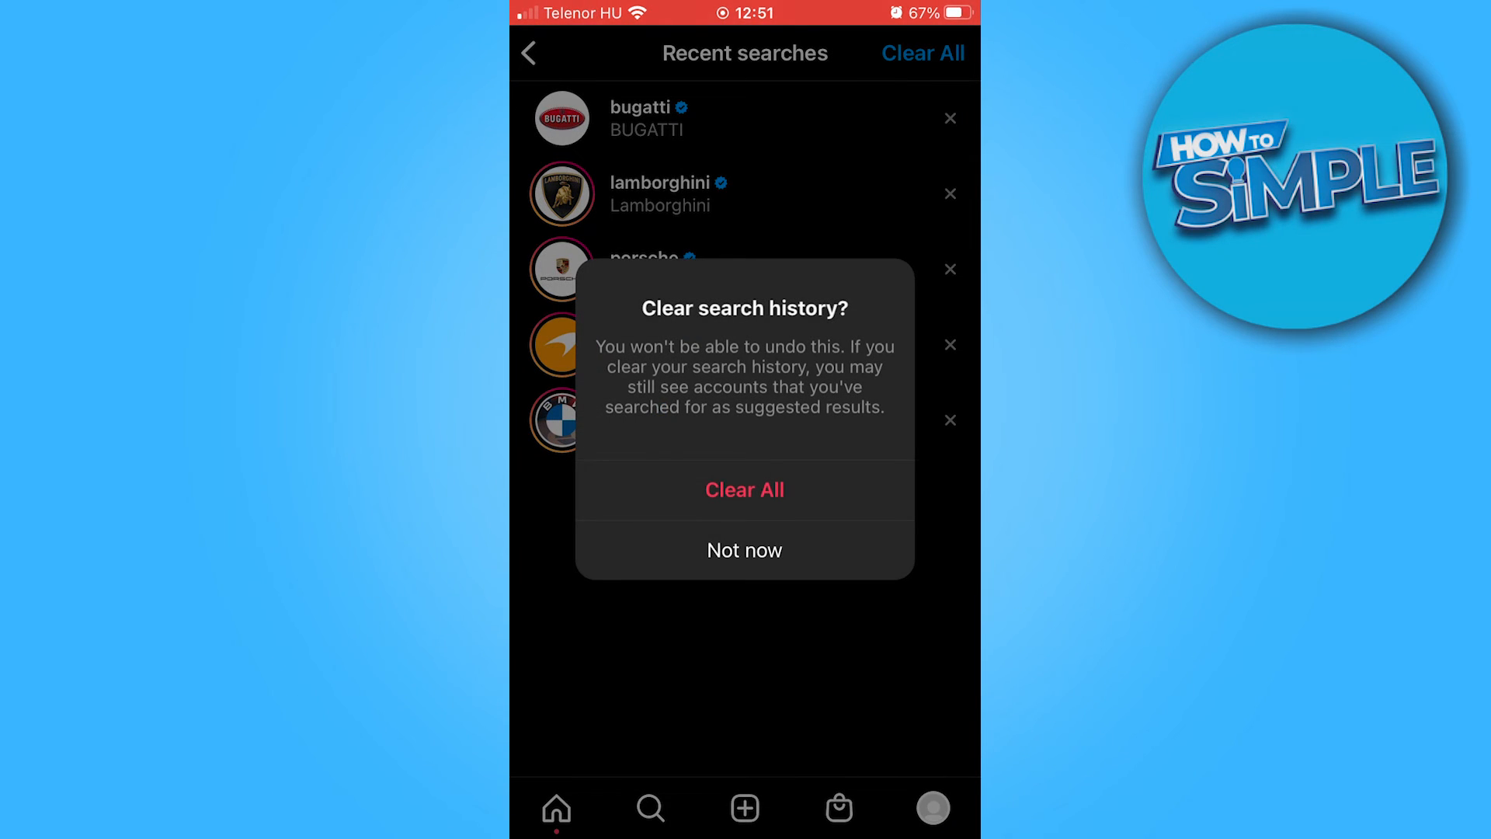
pyautogui.click(744, 489)
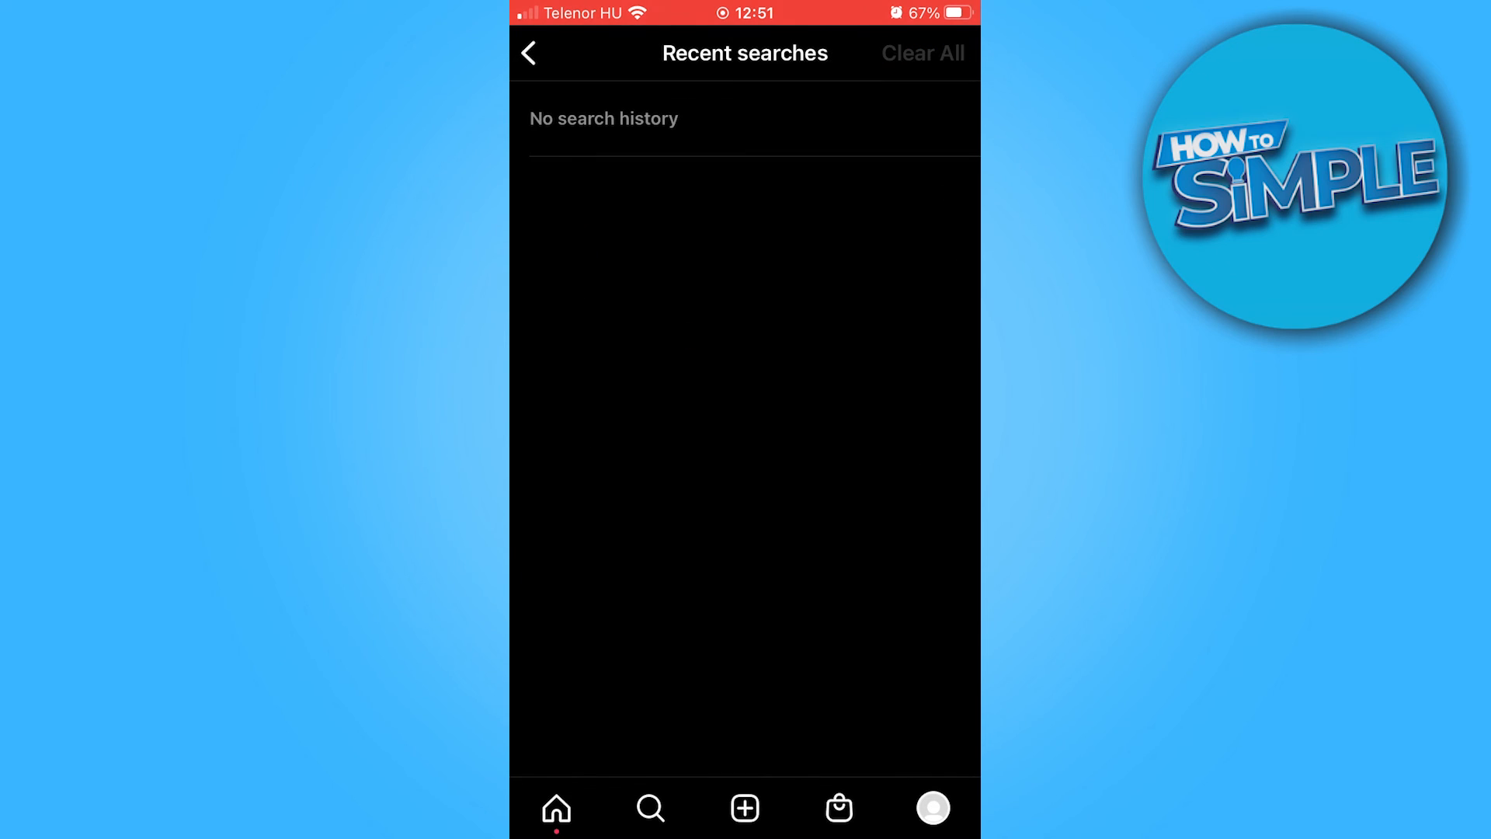